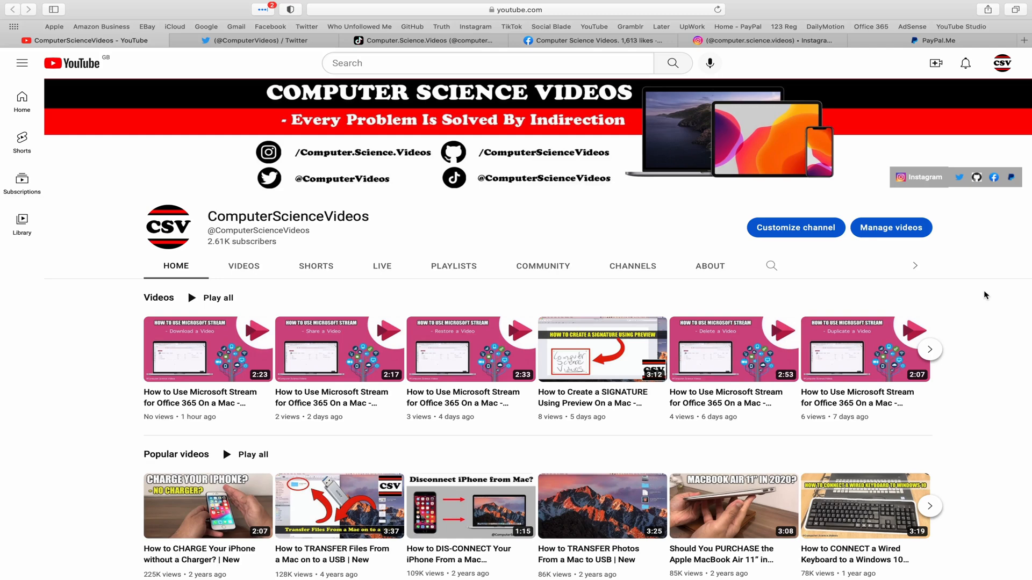
mouse_move(580, 130)
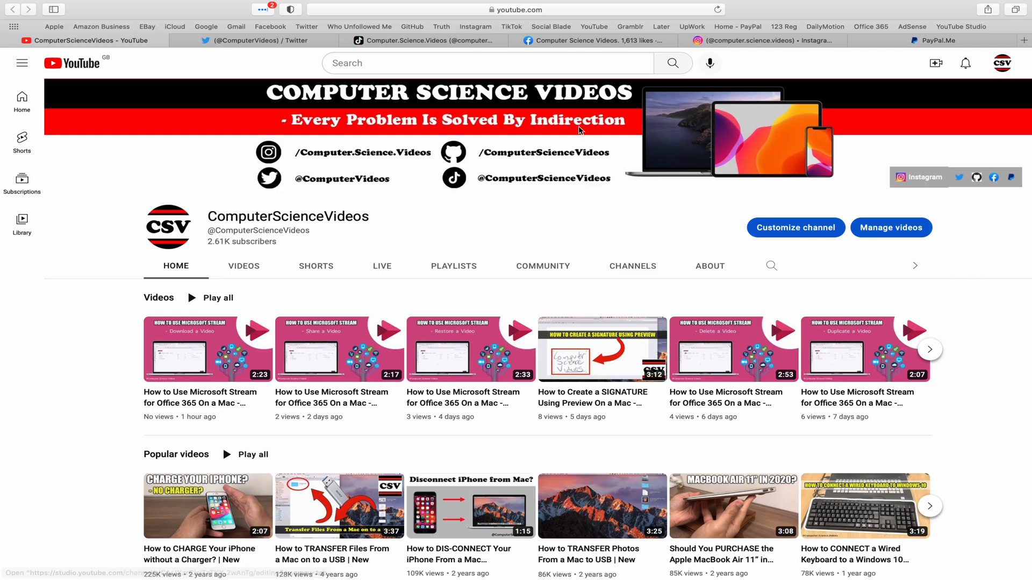
- Cycle through the Twitter, TikTok and Facebook tabs, finishing on the PayPal.Me tab
left_click(243, 40)
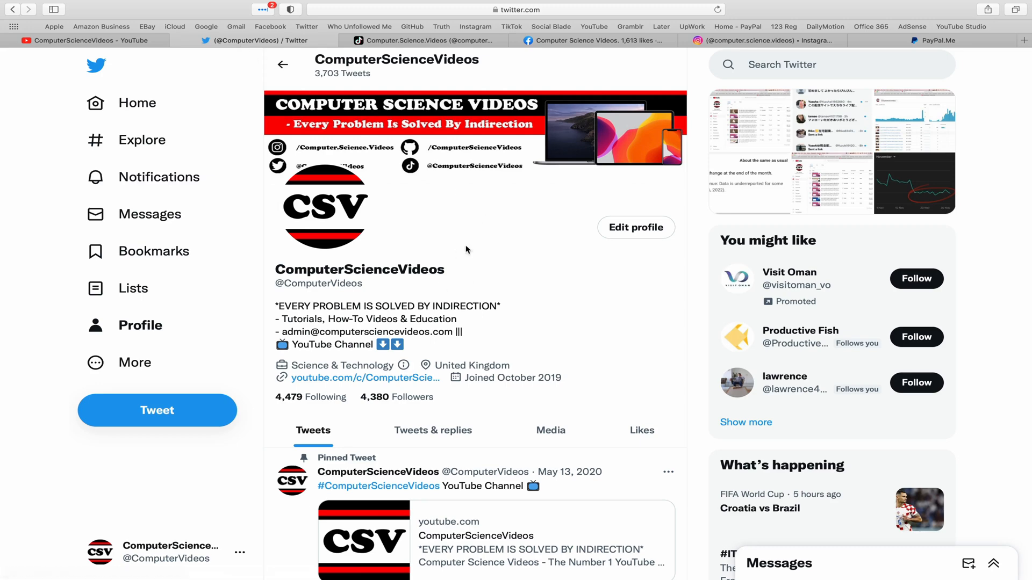
mouse_move(636, 227)
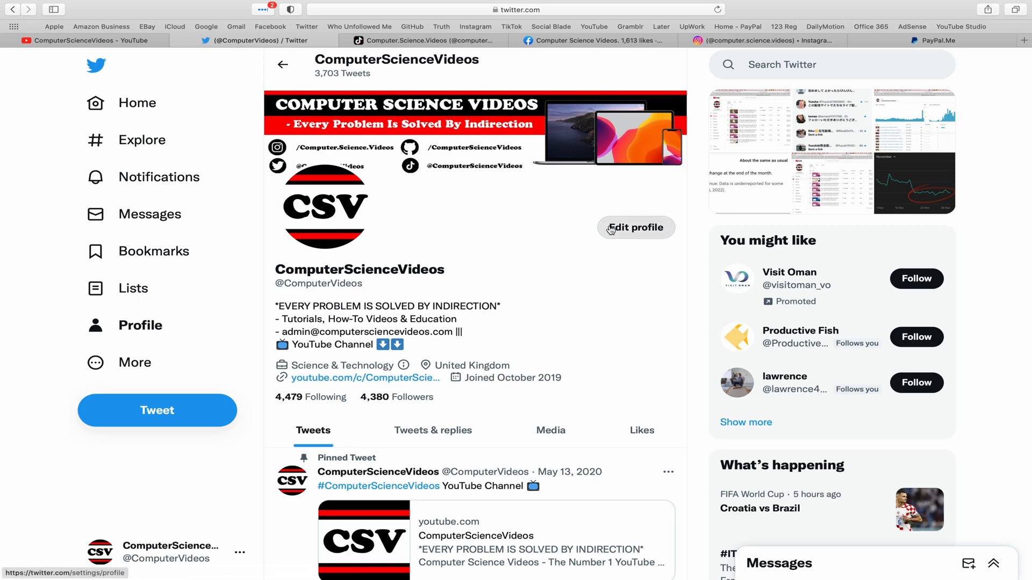
left_click(431, 41)
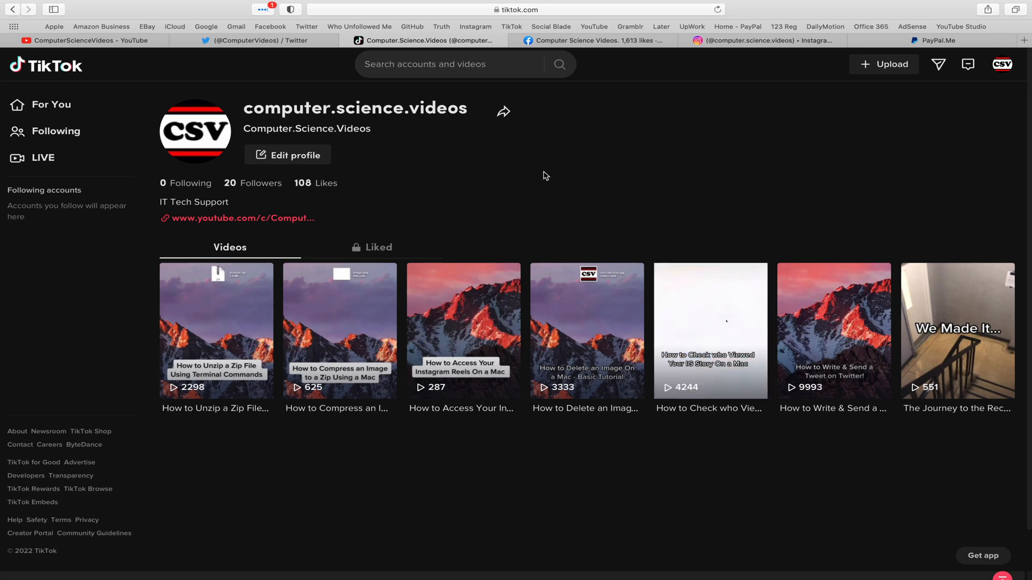
left_click(592, 40)
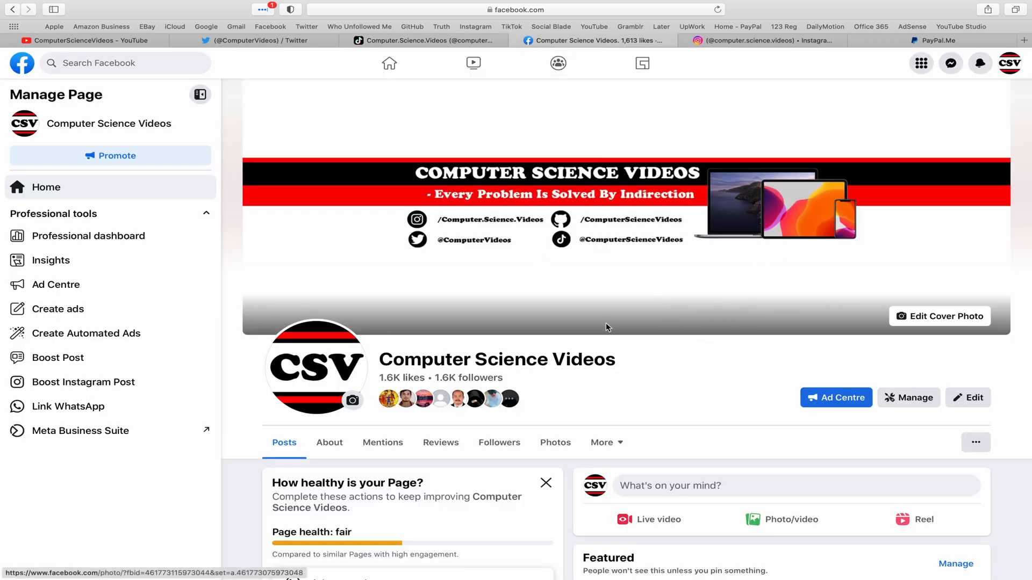
mouse_move(788, 54)
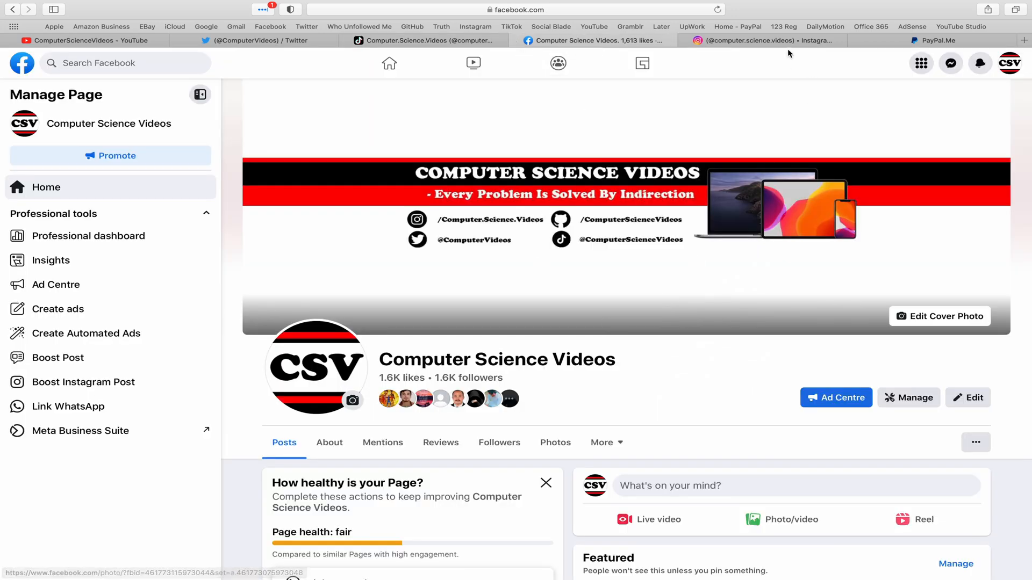
left_click(750, 40)
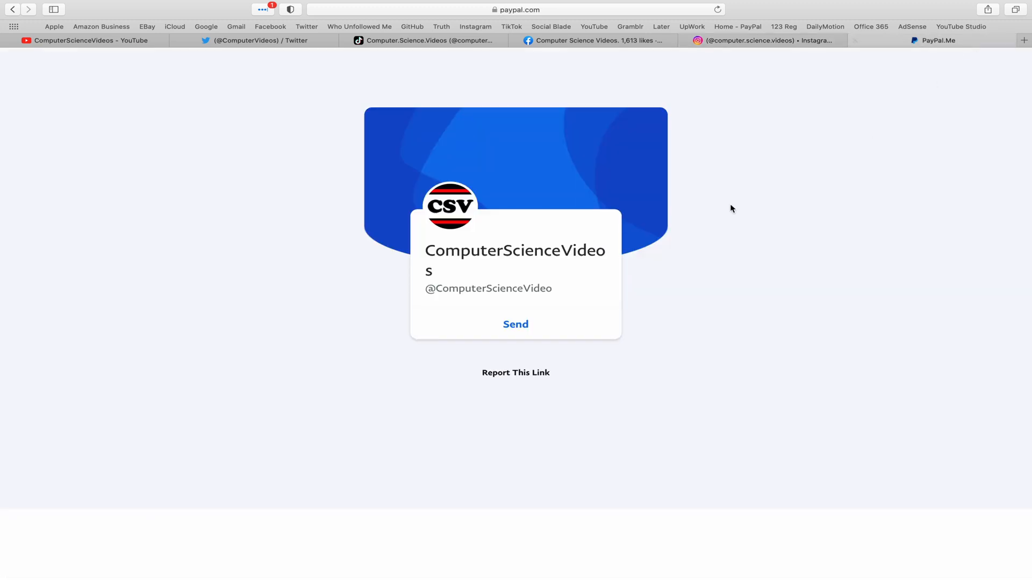
mouse_move(818, 169)
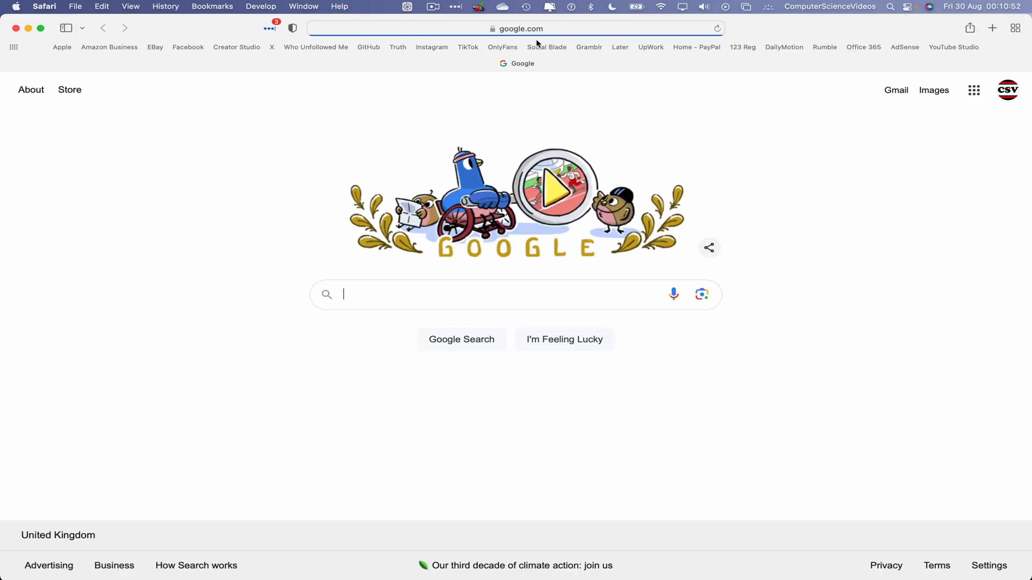
mouse_move(431, 47)
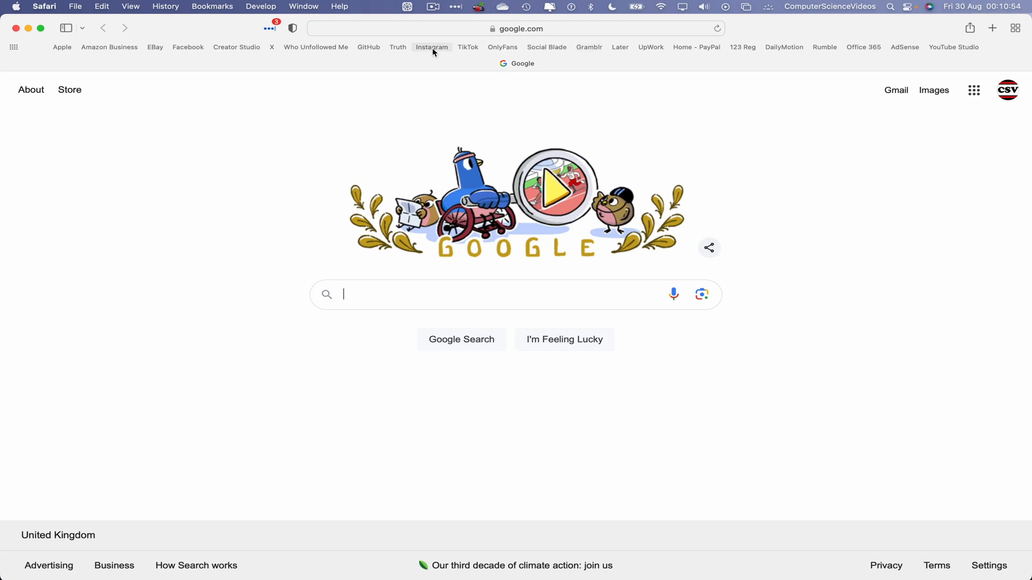
- Load the computer.science.videos Instagram profile from the favourites-bar bookmark
left_click(432, 46)
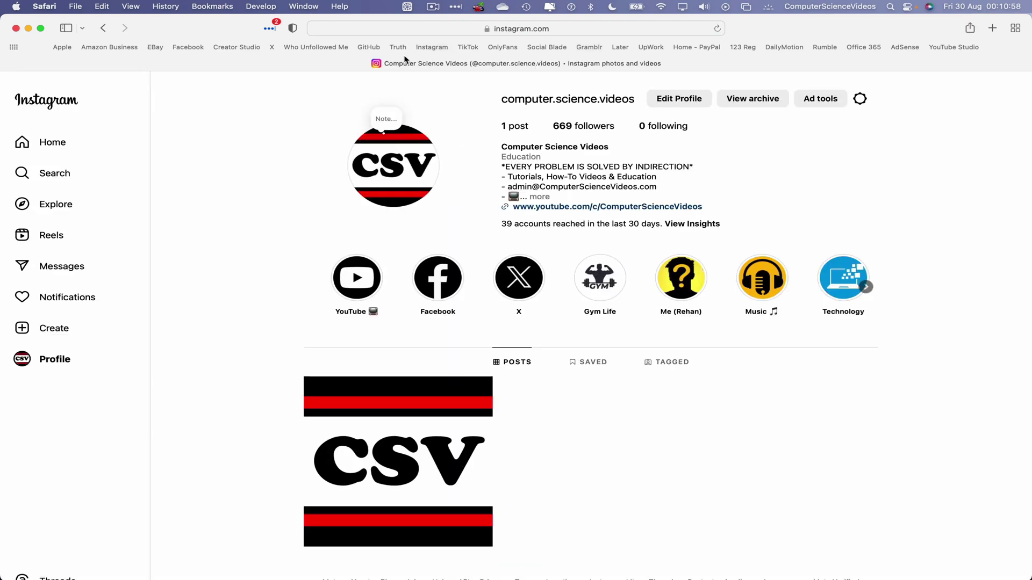
mouse_move(29, 424)
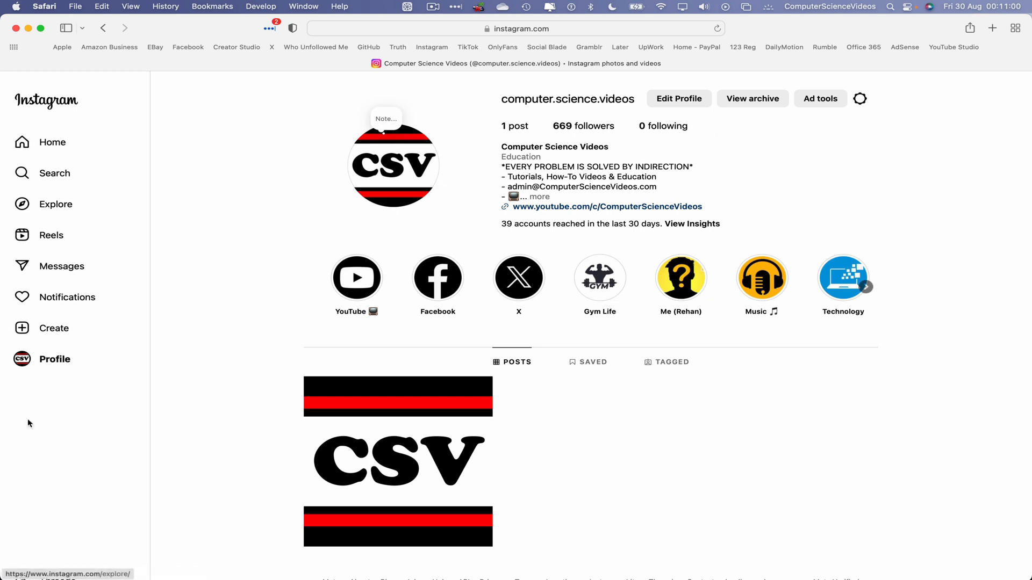
mouse_move(184, 337)
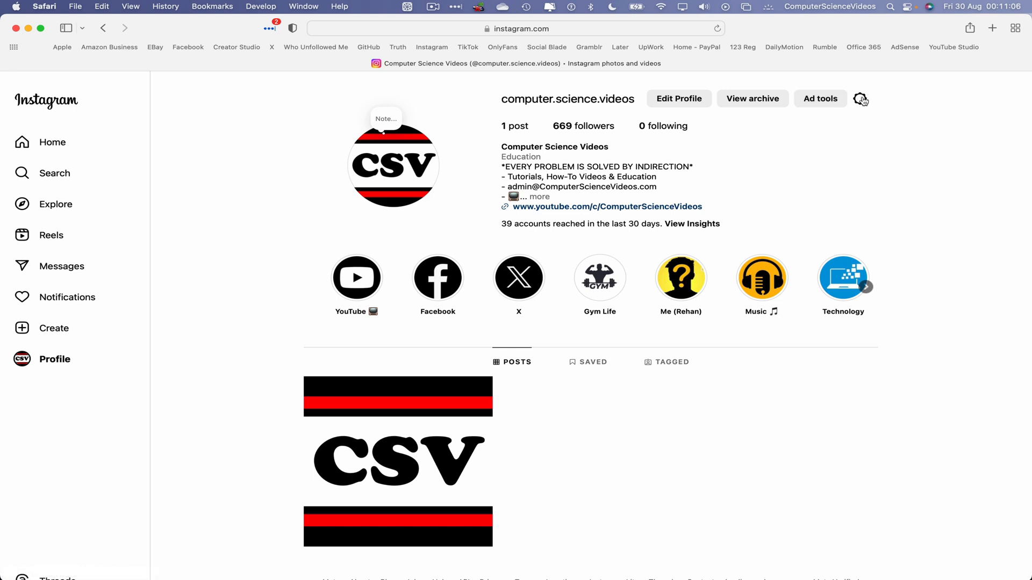
- Choose QR code from the profile's settings gear menu to show the QR code page
left_click(860, 99)
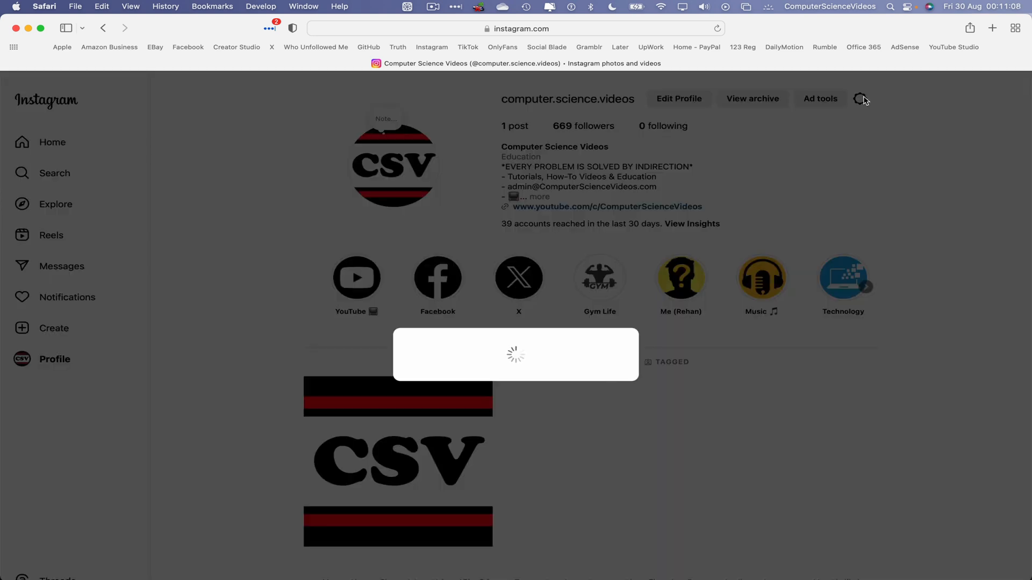
left_click(859, 99)
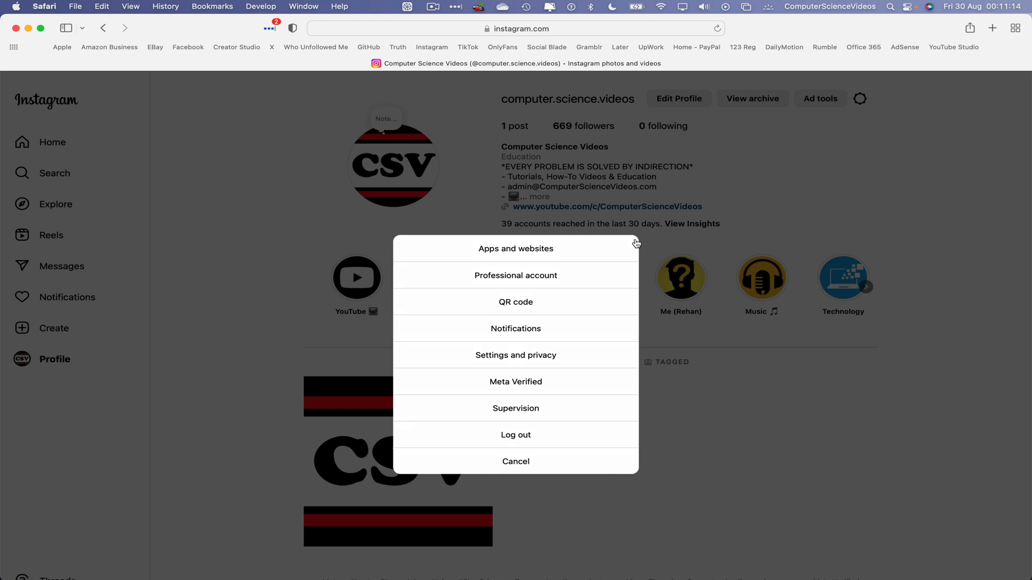
mouse_move(563, 241)
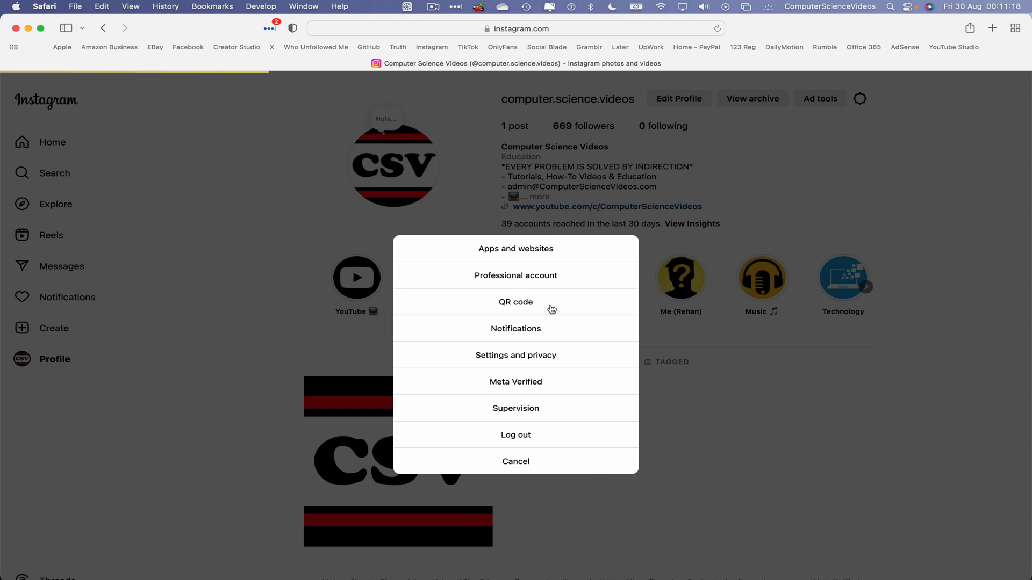
left_click(515, 302)
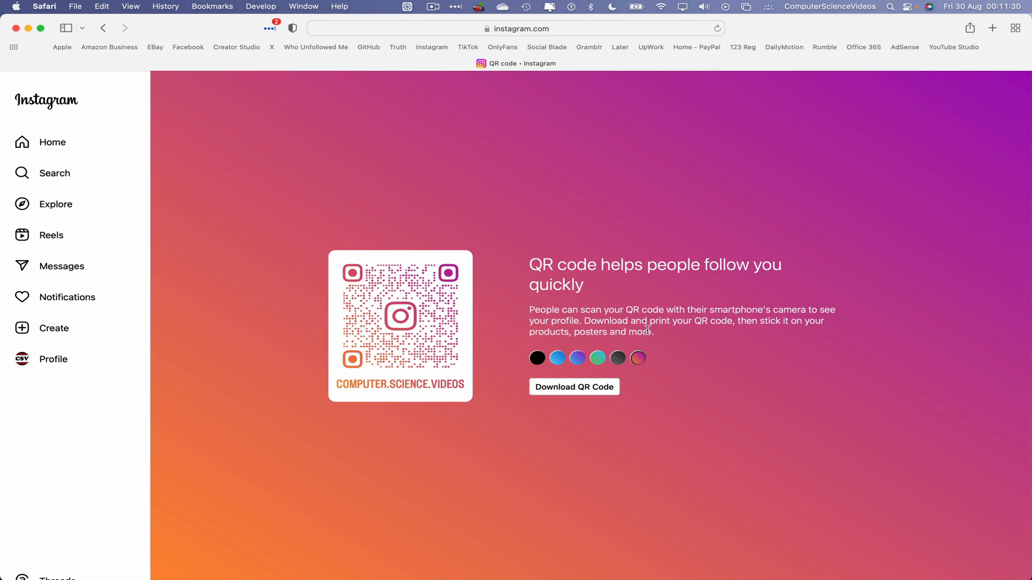
mouse_move(696, 337)
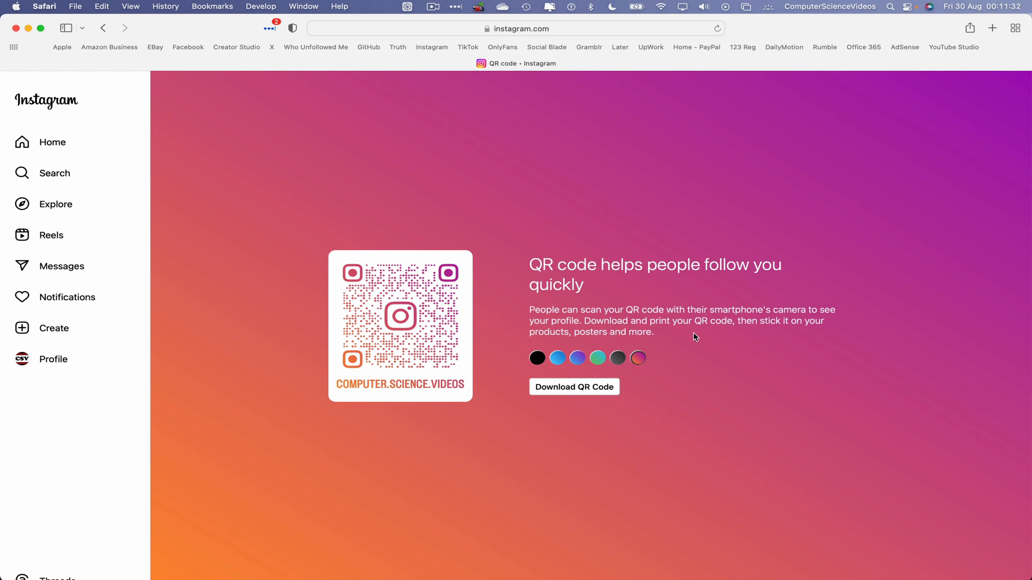
left_click(577, 357)
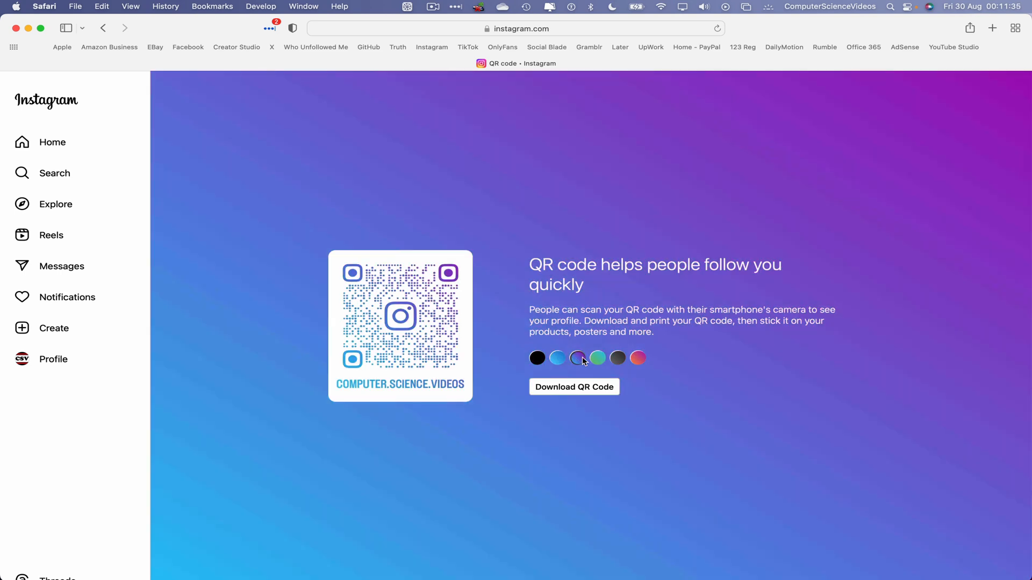
left_click(557, 358)
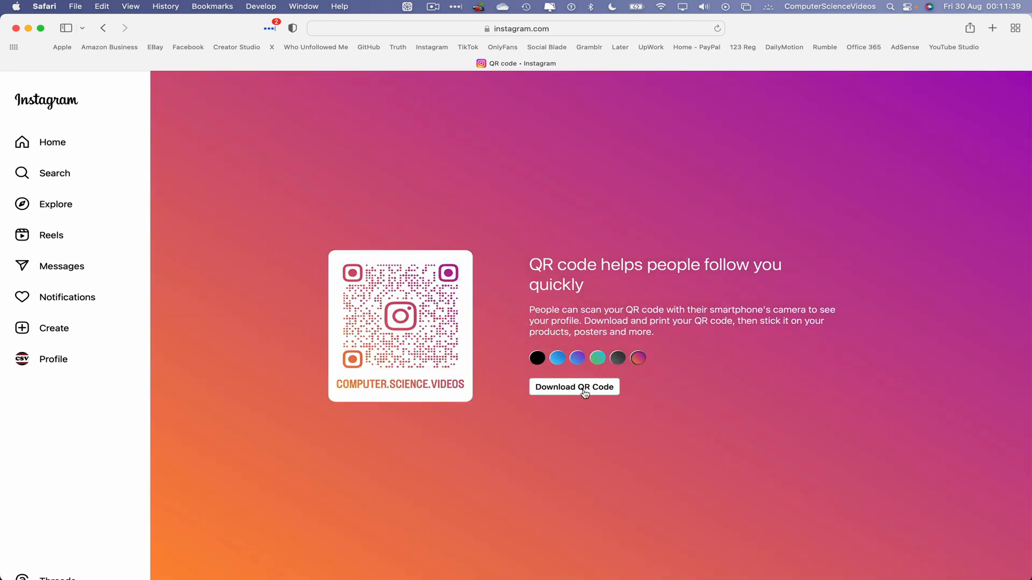
- Download the QR code and save it to Desktop as computer.science.videos_qr.png
left_click(574, 386)
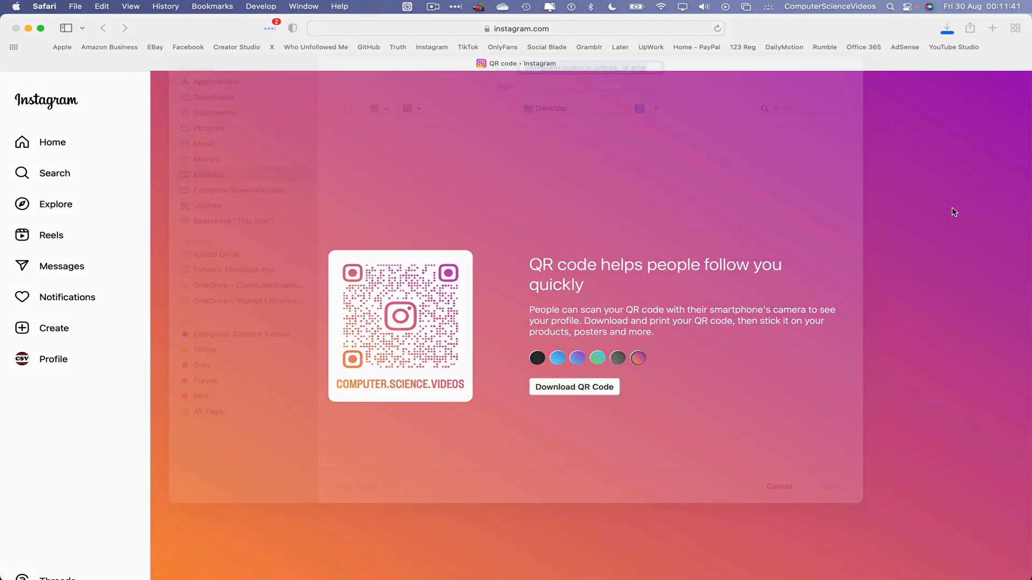
left_click(573, 386)
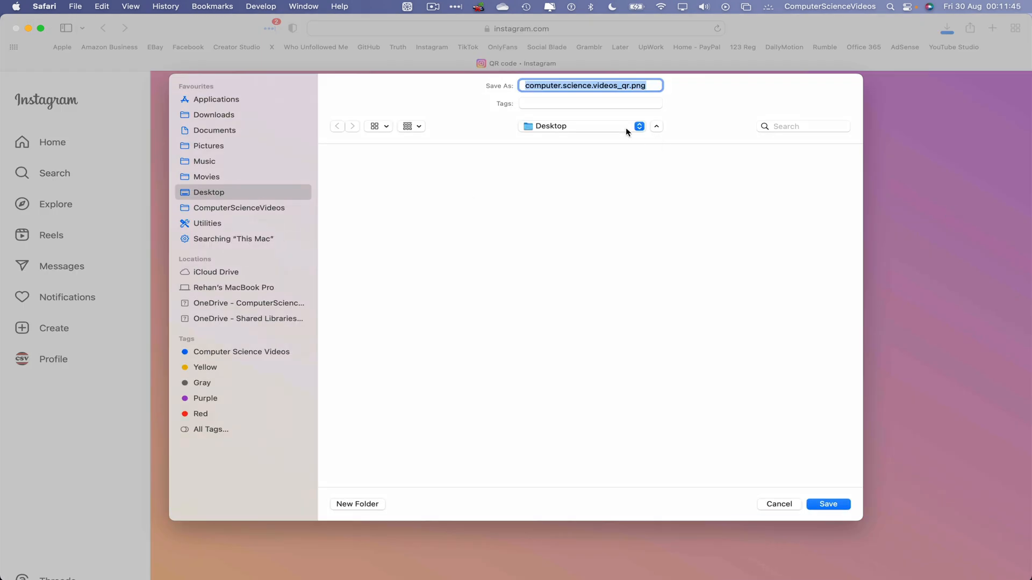
left_click(827, 504)
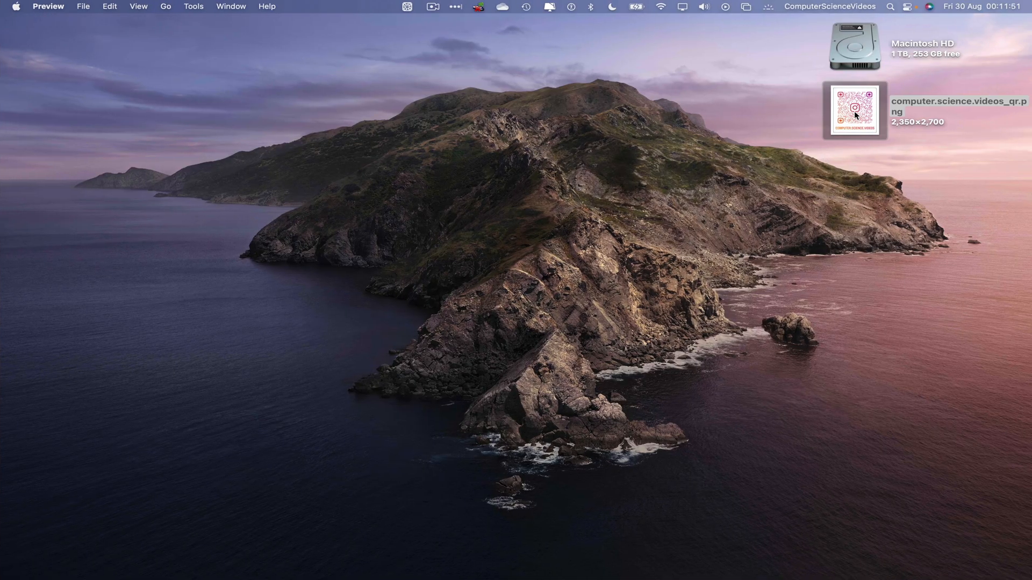
- Open computer.science.videos_qr.png in Preview, enlarge its window, then hide Preview
double_click(853, 110)
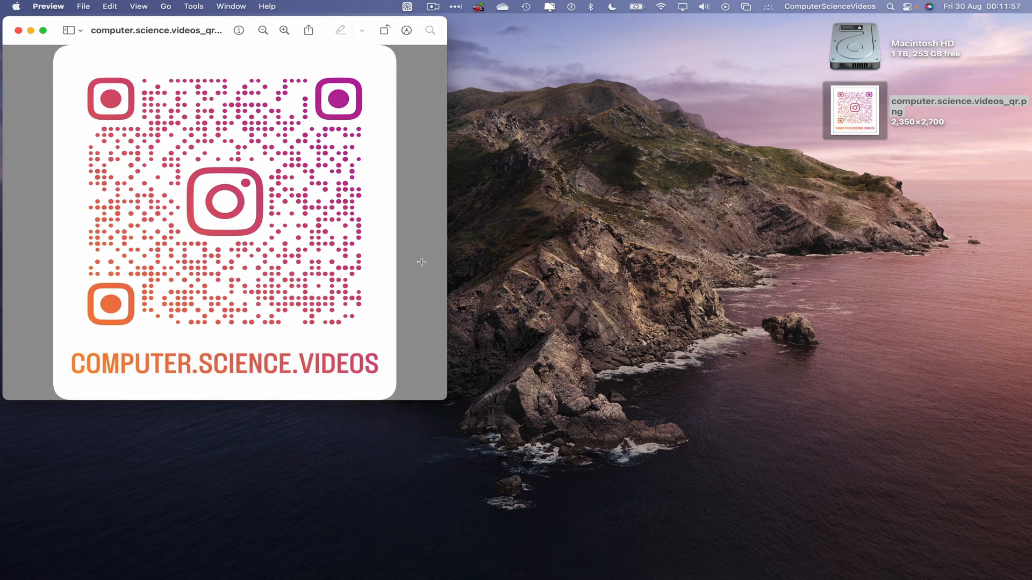
mouse_move(434, 408)
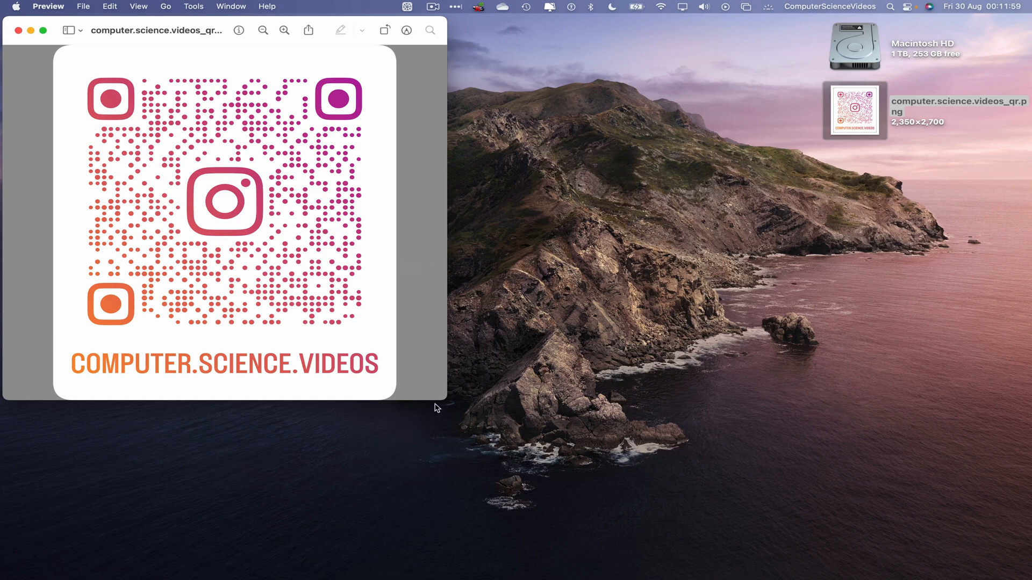
left_click(321, 30)
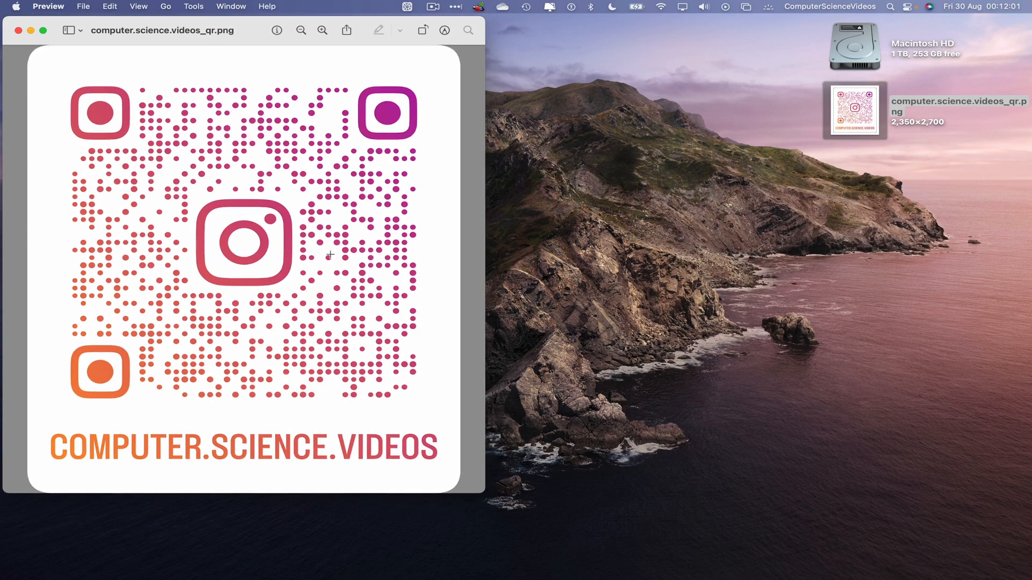
left_click(48, 6)
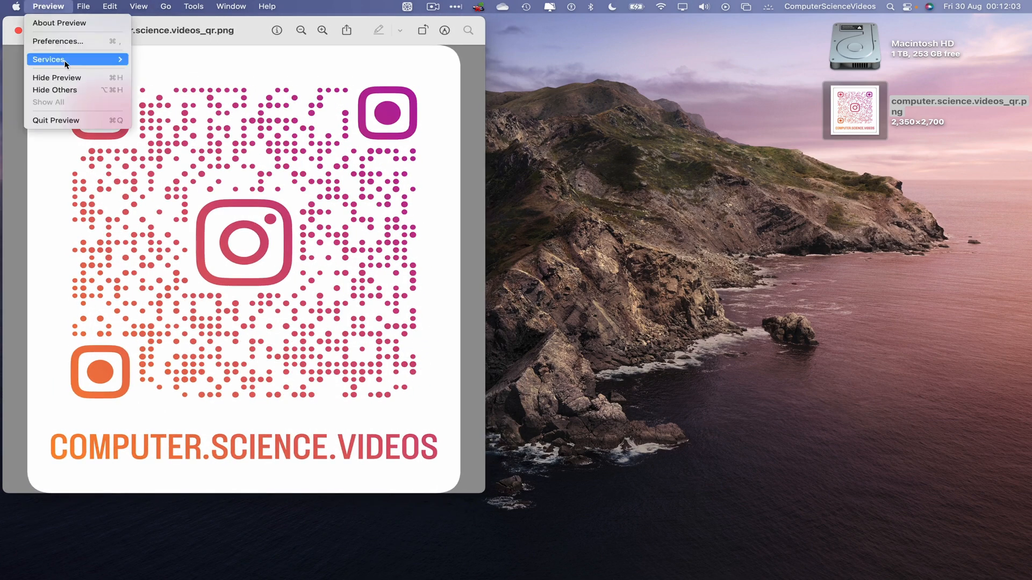
left_click(57, 77)
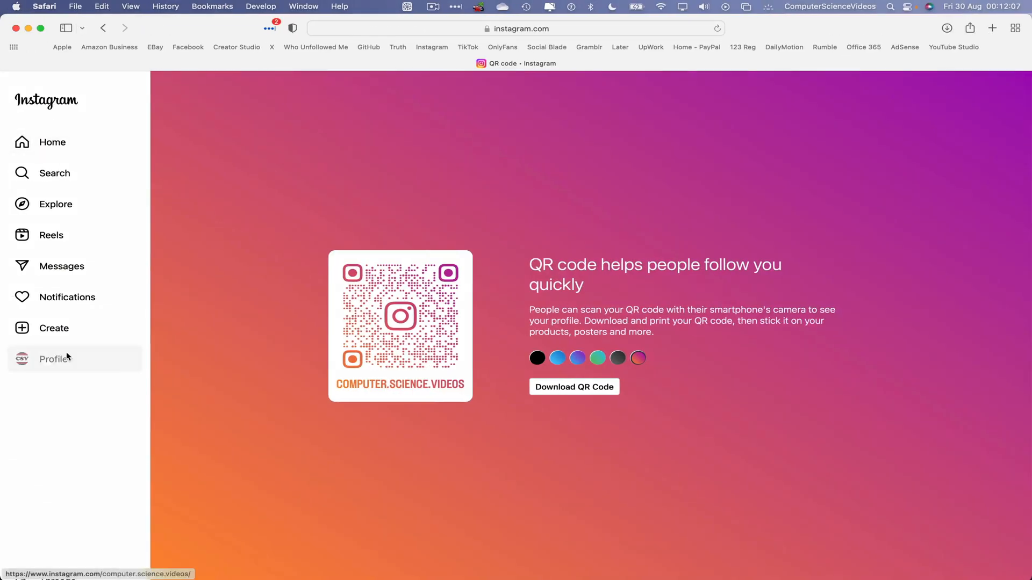
- Return to the Instagram profile, then hide Safari to reveal the desktop
left_click(44, 6)
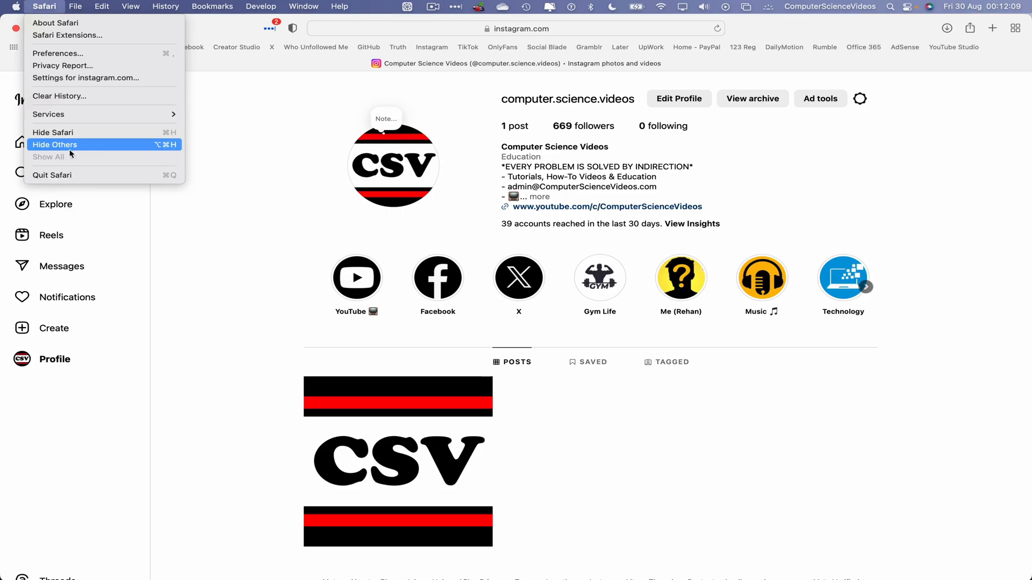
left_click(54, 144)
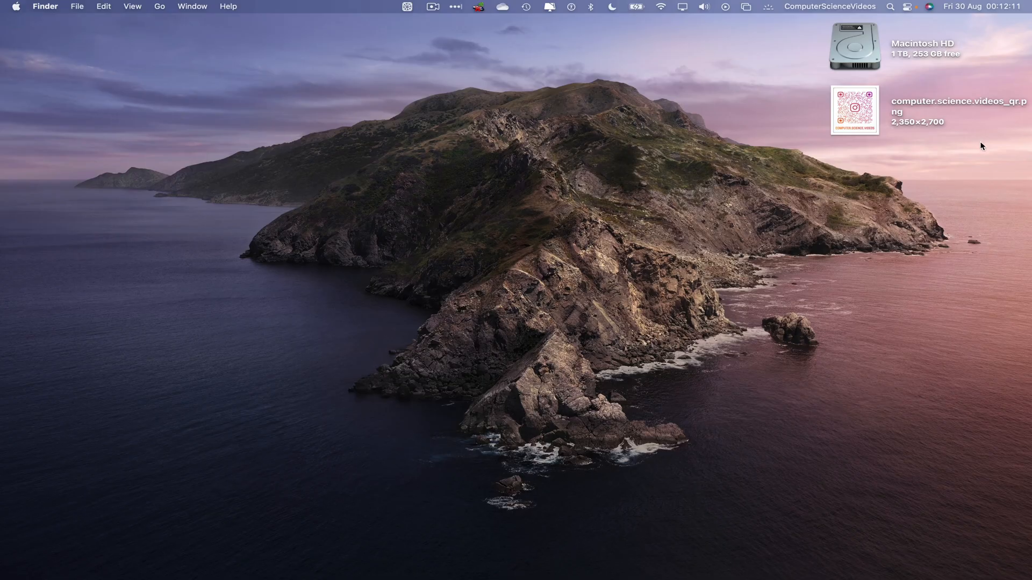